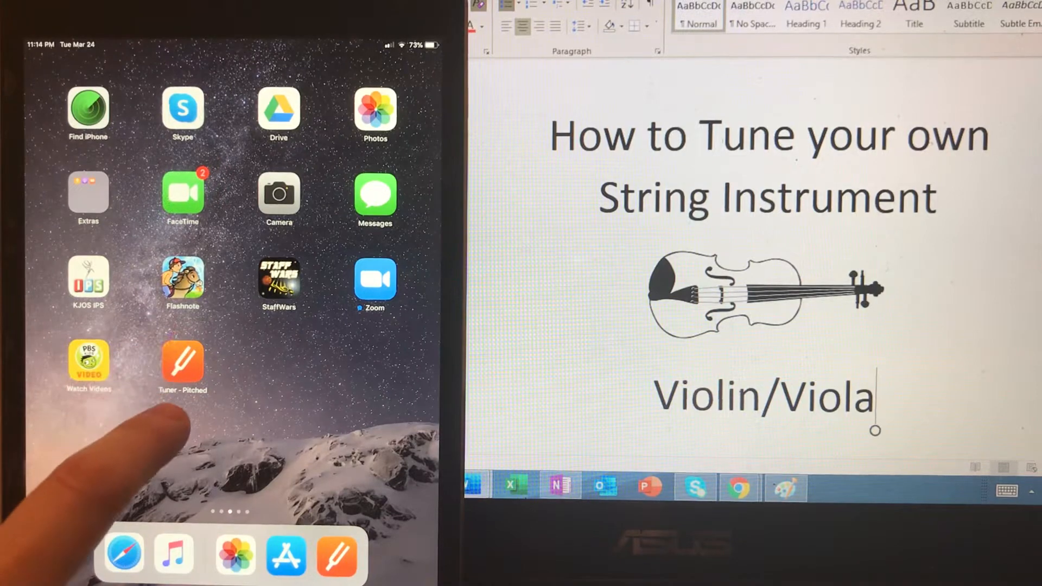
Step: Launch Tuner - Pitched, enable Instrument Tuning Mode and select the Violin (G D A E) tuning
{"action": "left_click", "coordinate": [182, 362]}
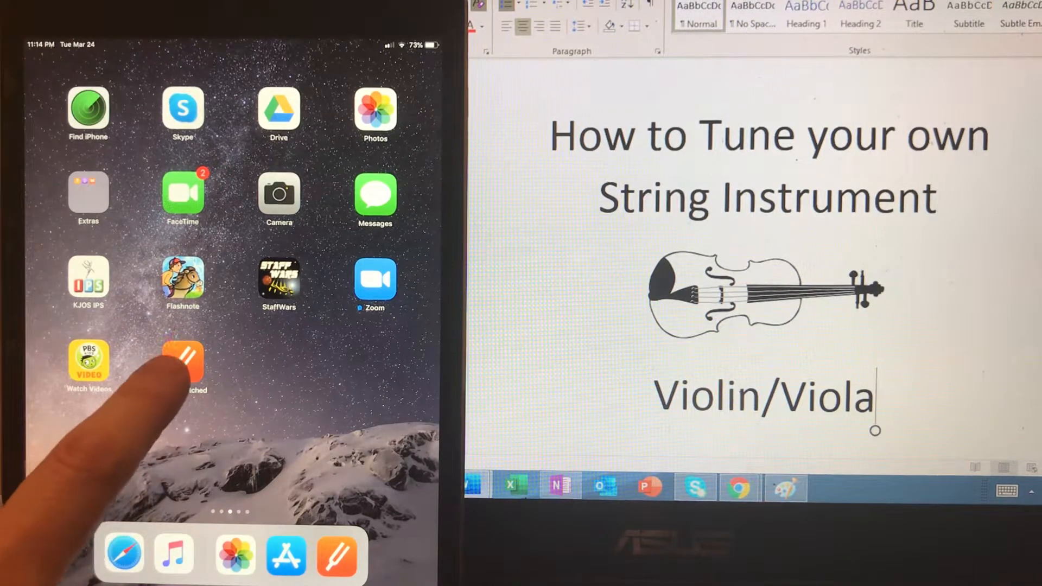
{"action": "left_click", "coordinate": [182, 362]}
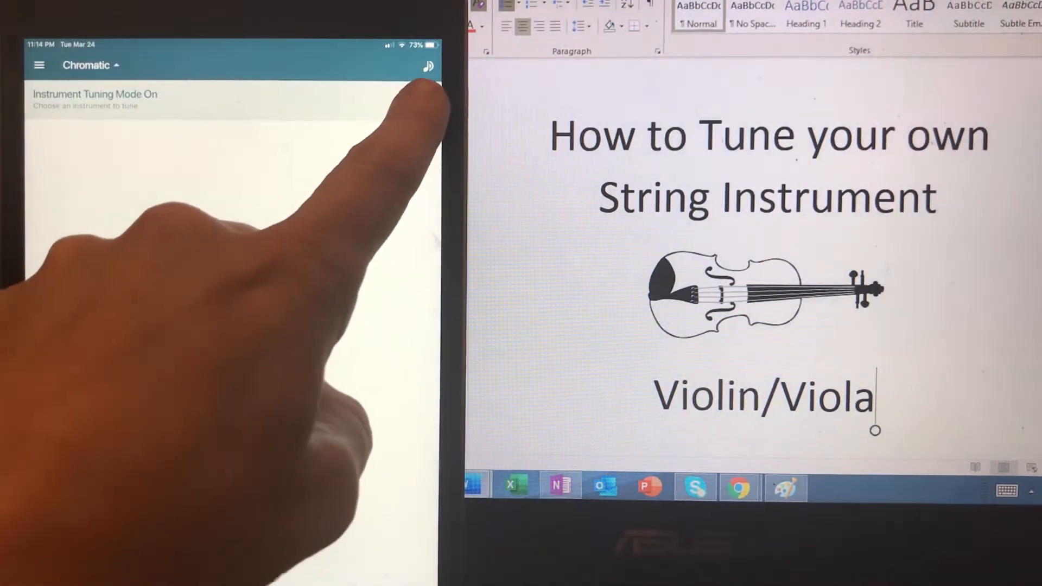
{"action": "left_click", "coordinate": [85, 64]}
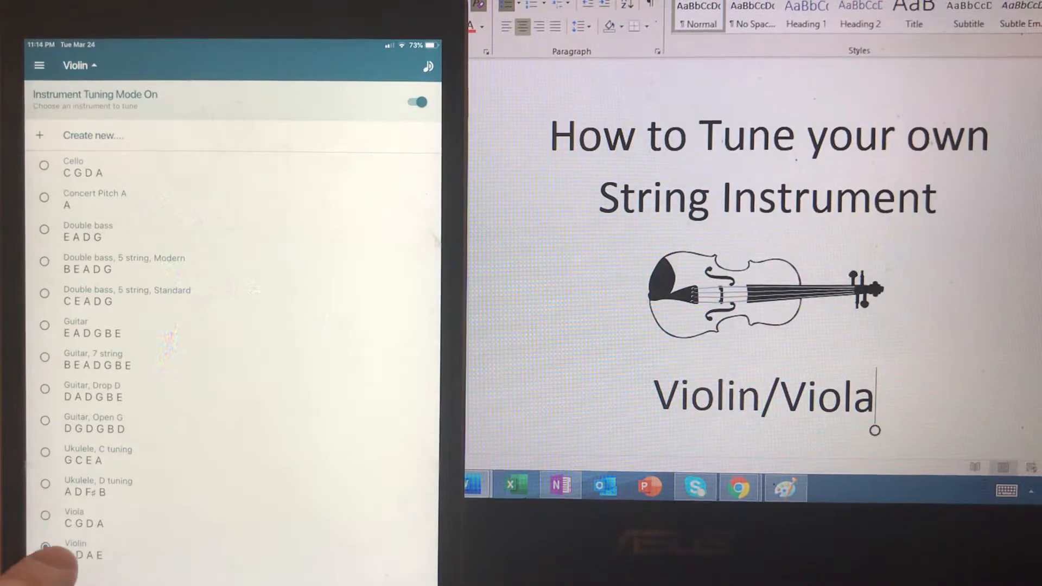
{"action": "left_click", "coordinate": [44, 547]}
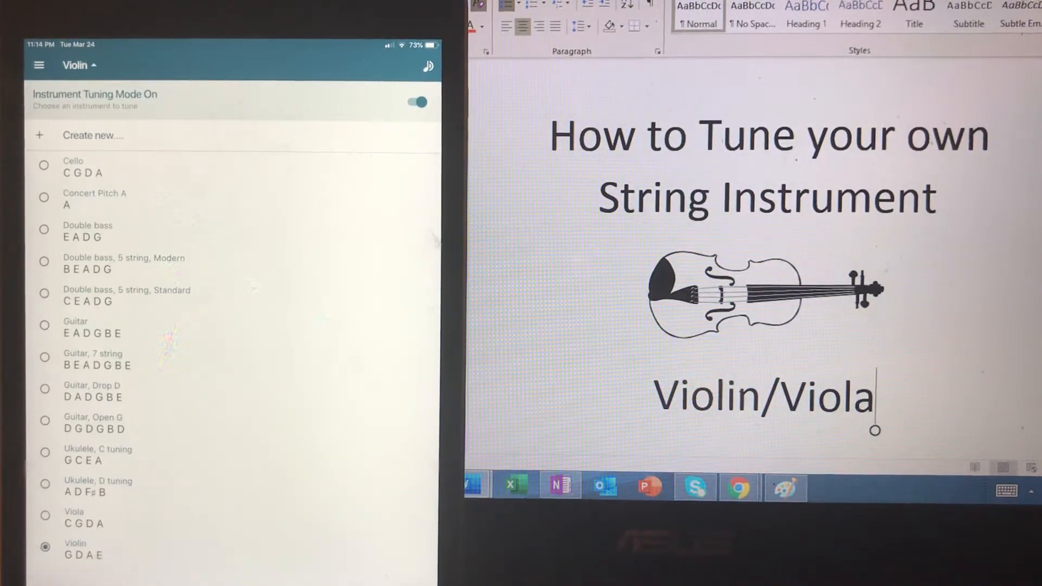